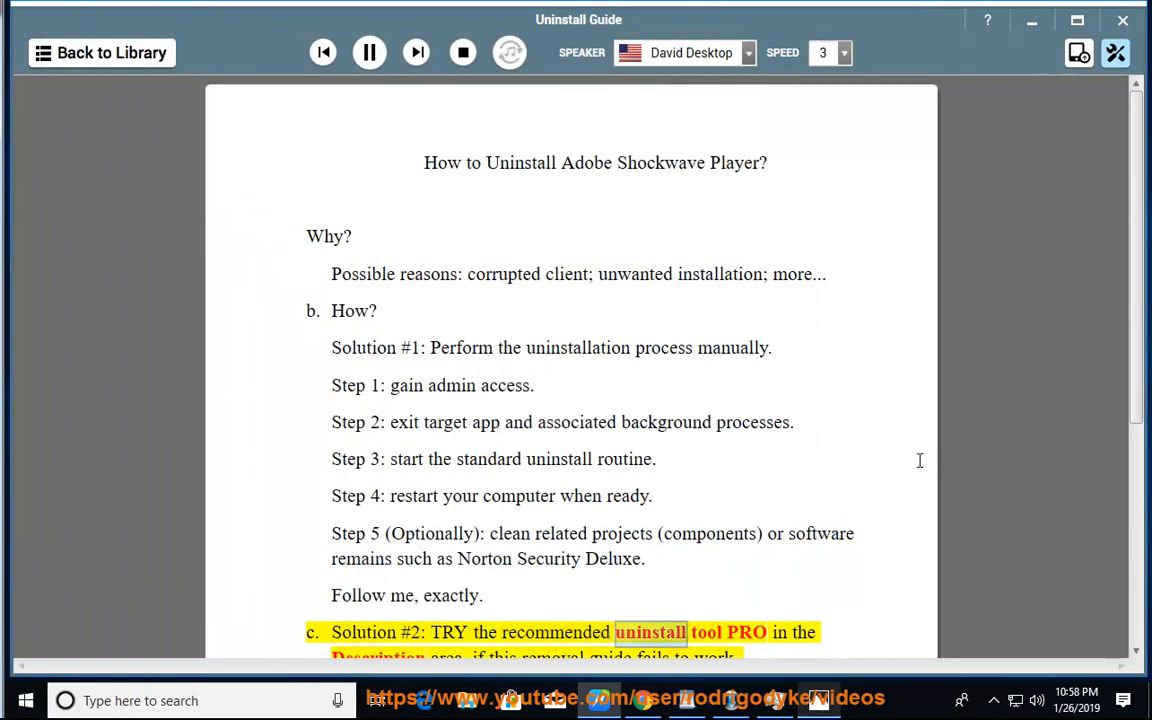
Scroll the Uninstall Guide down to the closing tip, then close the text-to-speech reader.
{"action": "scroll", "scroll_direction": "down", "scroll_amount": 3}
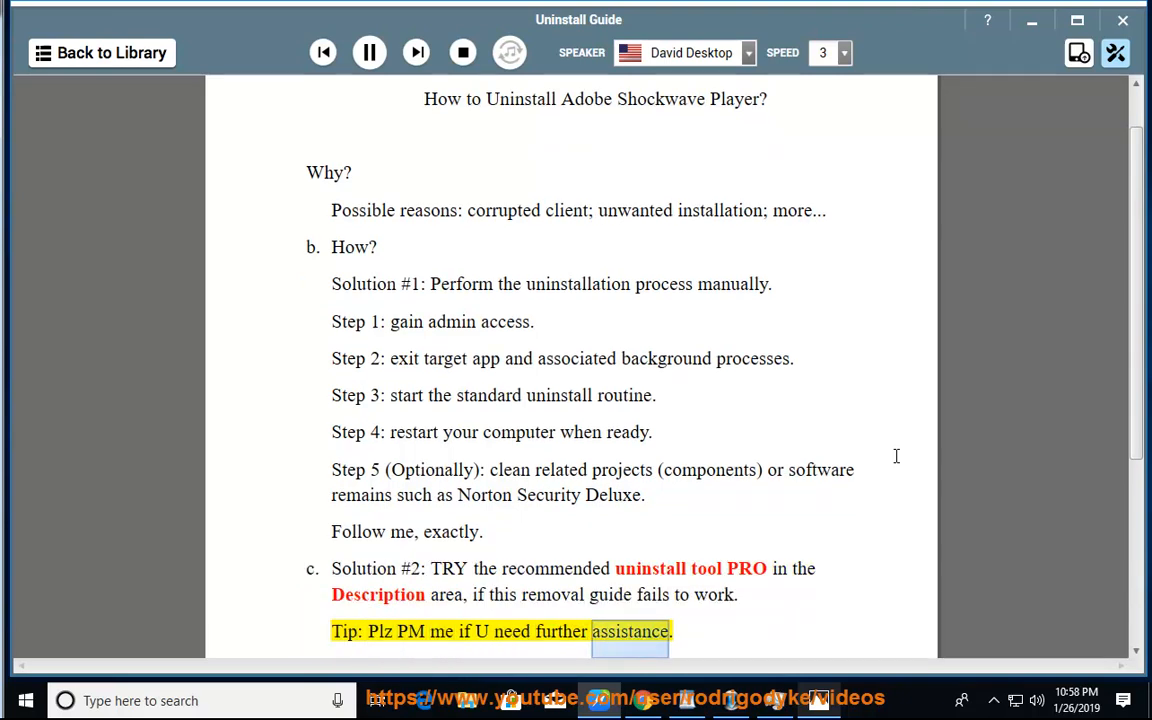
{"action": "left_click", "coordinate": [369, 52]}
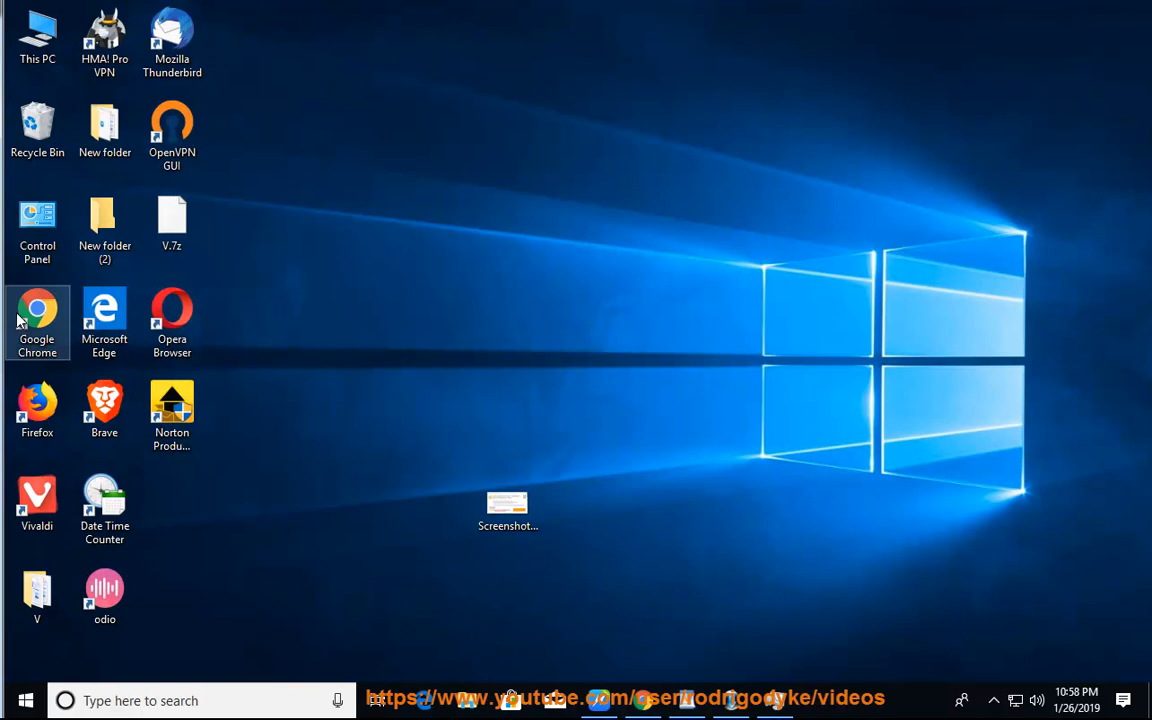
In Settings > Apps & features, search 'ADOBE' and select Adobe Shockwave Player 12.3.
{"action": "left_click", "coordinate": [25, 700]}
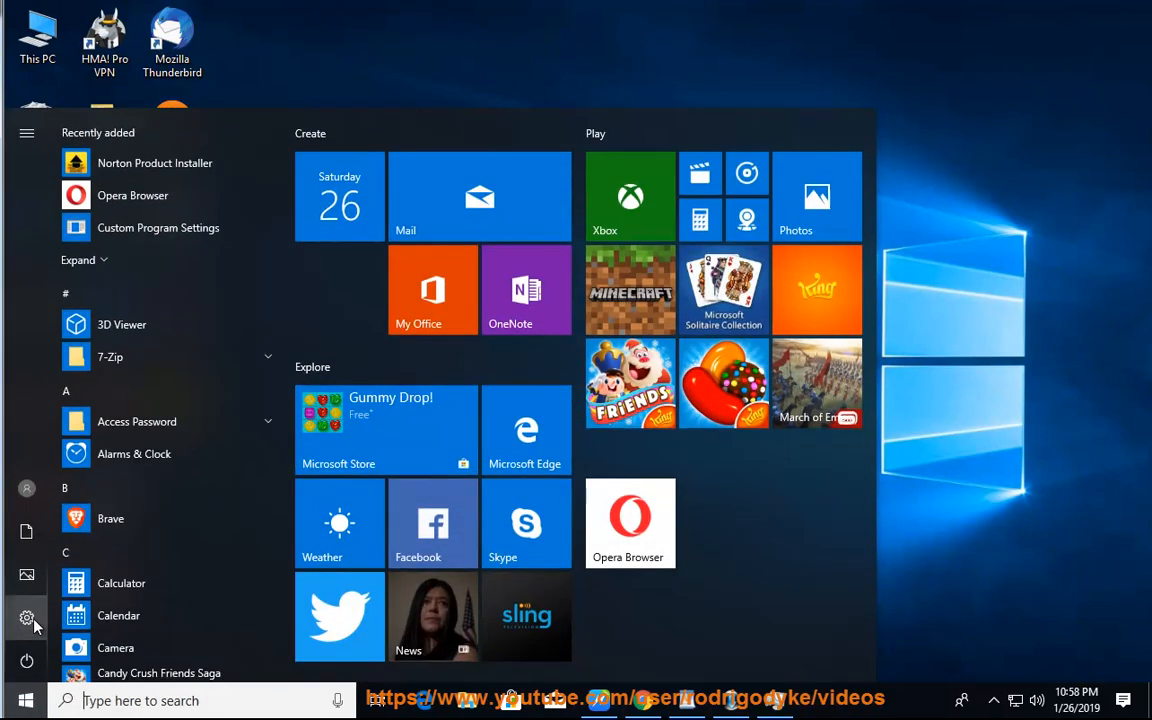
{"action": "left_click", "coordinate": [27, 617]}
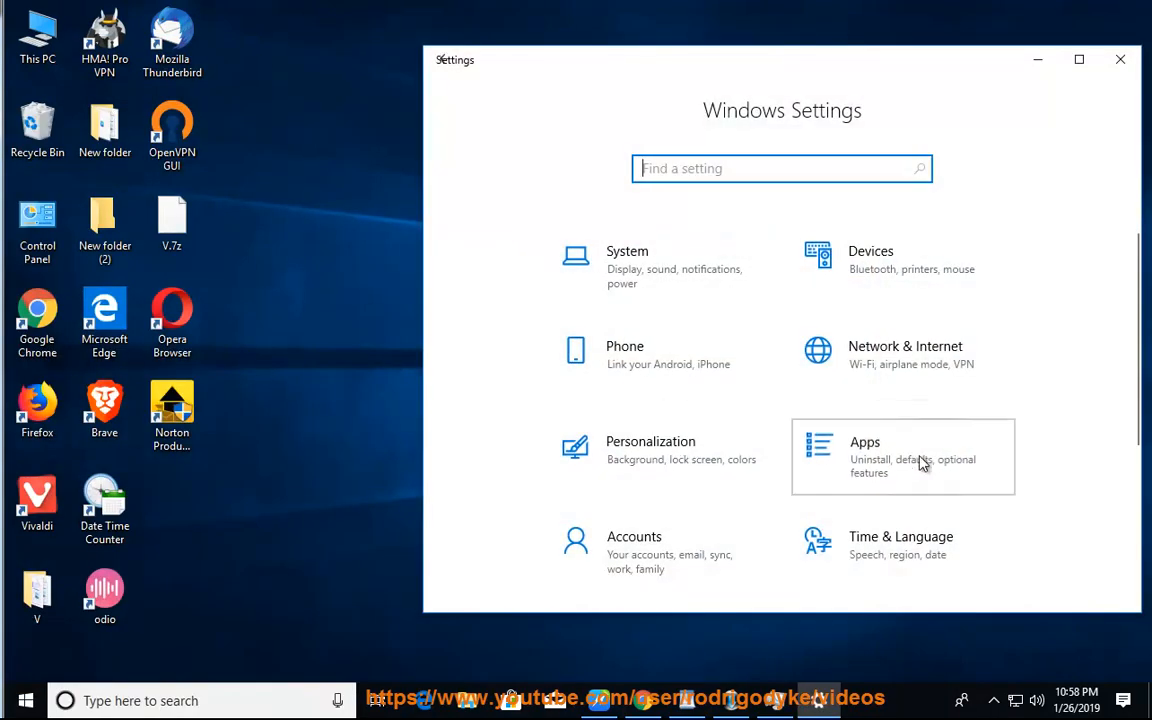
{"action": "left_click", "coordinate": [903, 457]}
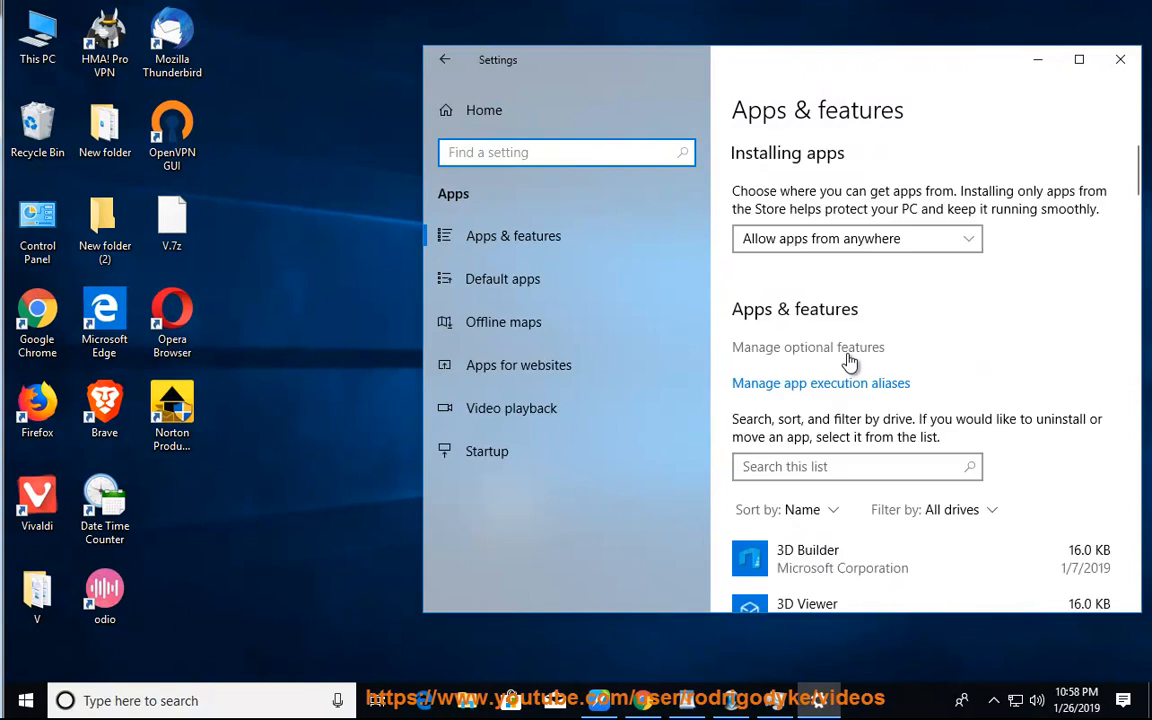
{"action": "type", "text": "A"}
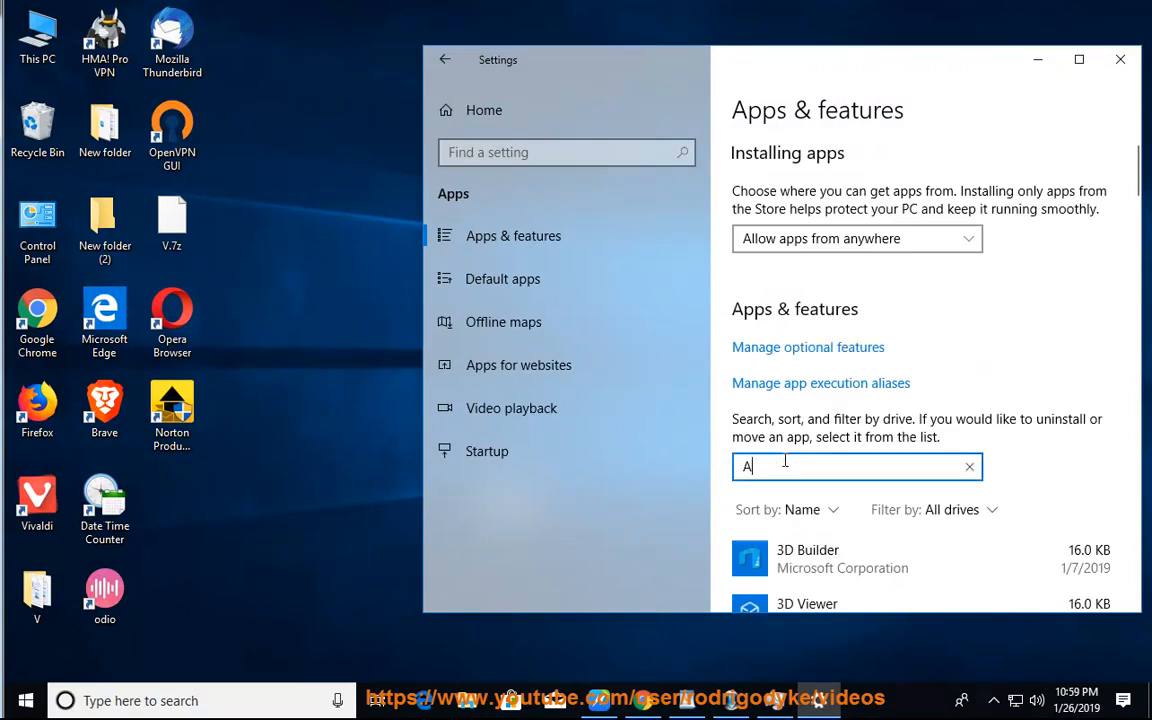
{"action": "type", "text": "DOBE"}
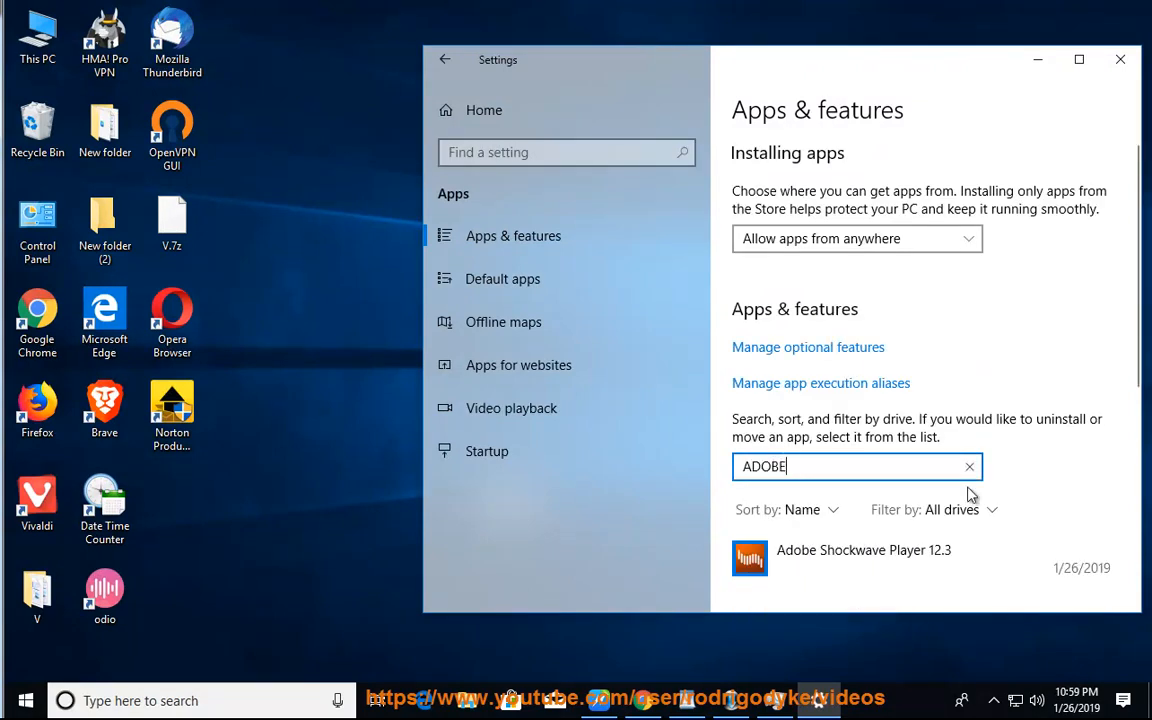
{"action": "left_click", "coordinate": [863, 550]}
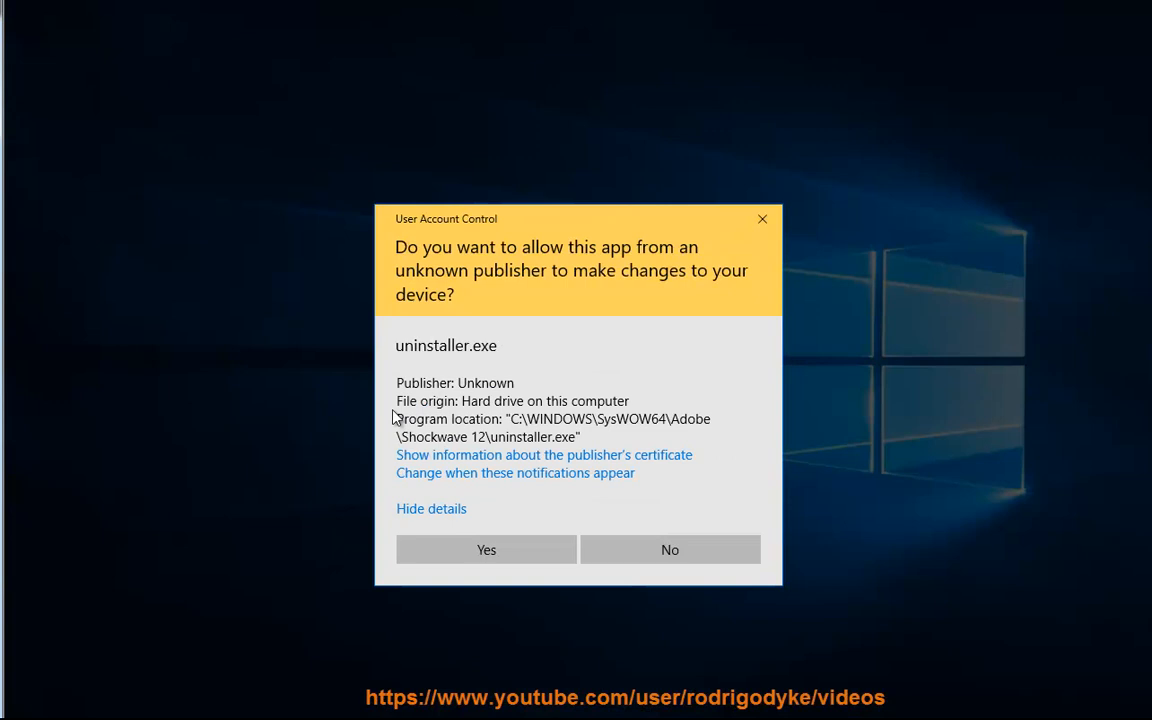
Approve the Shockwave uninstaller, review its removed-files details, and close the finished uninstaller.
{"action": "left_click", "coordinate": [486, 549]}
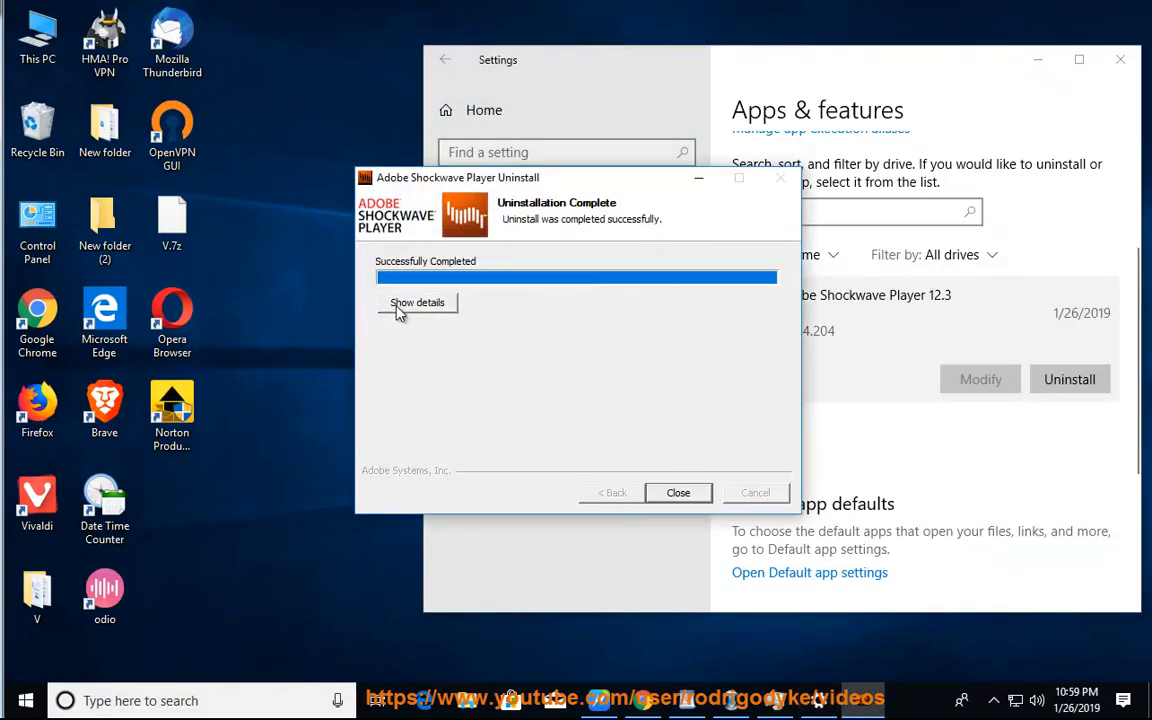
{"action": "left_click", "coordinate": [417, 303]}
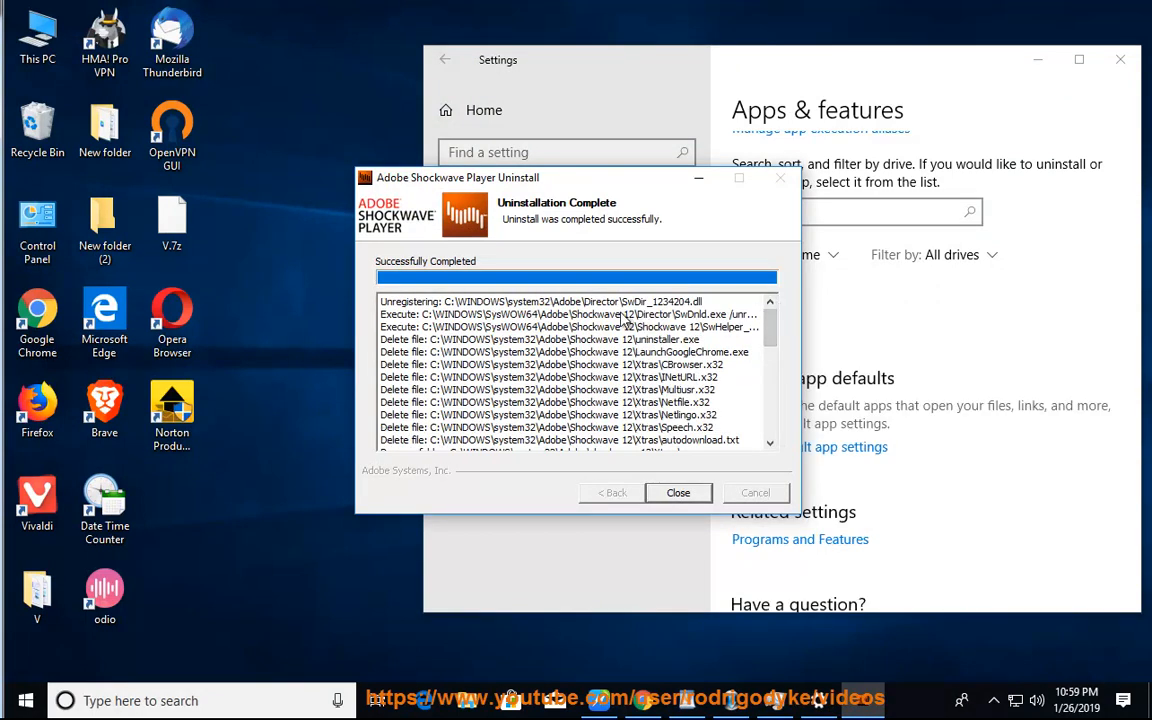
{"action": "left_click", "coordinate": [570, 314]}
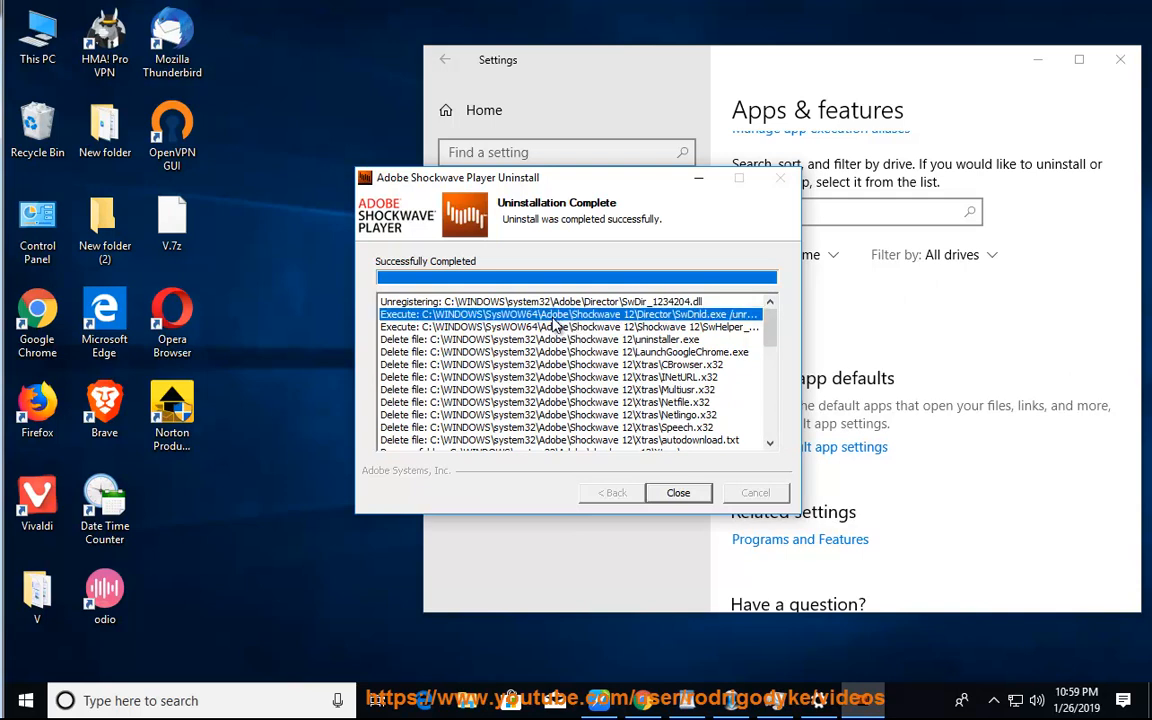
{"action": "left_click", "coordinate": [677, 492]}
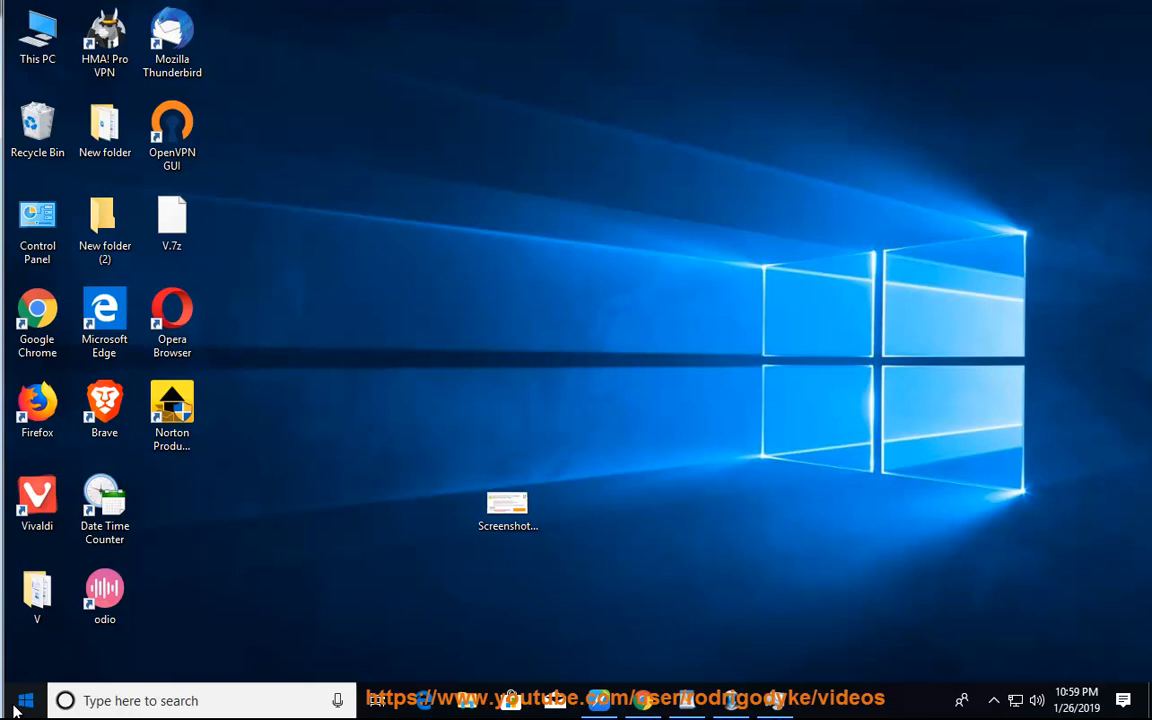
Refresh the Windows desktop through its context menu.
{"action": "left_click", "coordinate": [25, 700]}
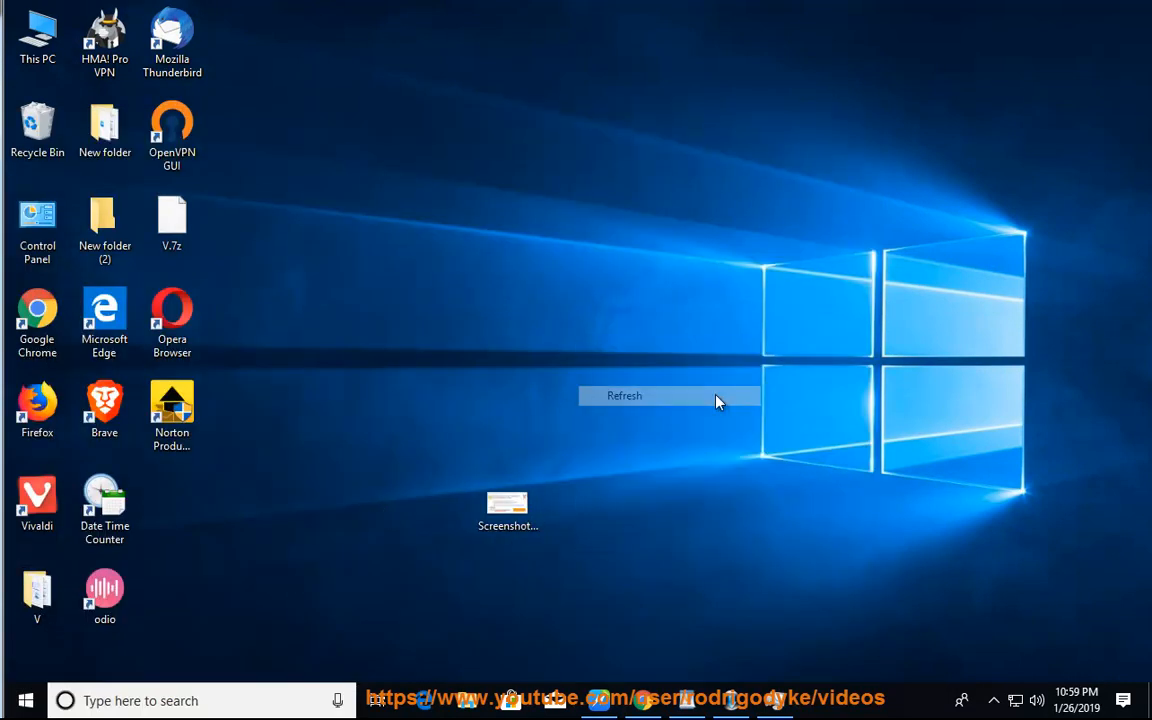
{"action": "left_click", "coordinate": [624, 395]}
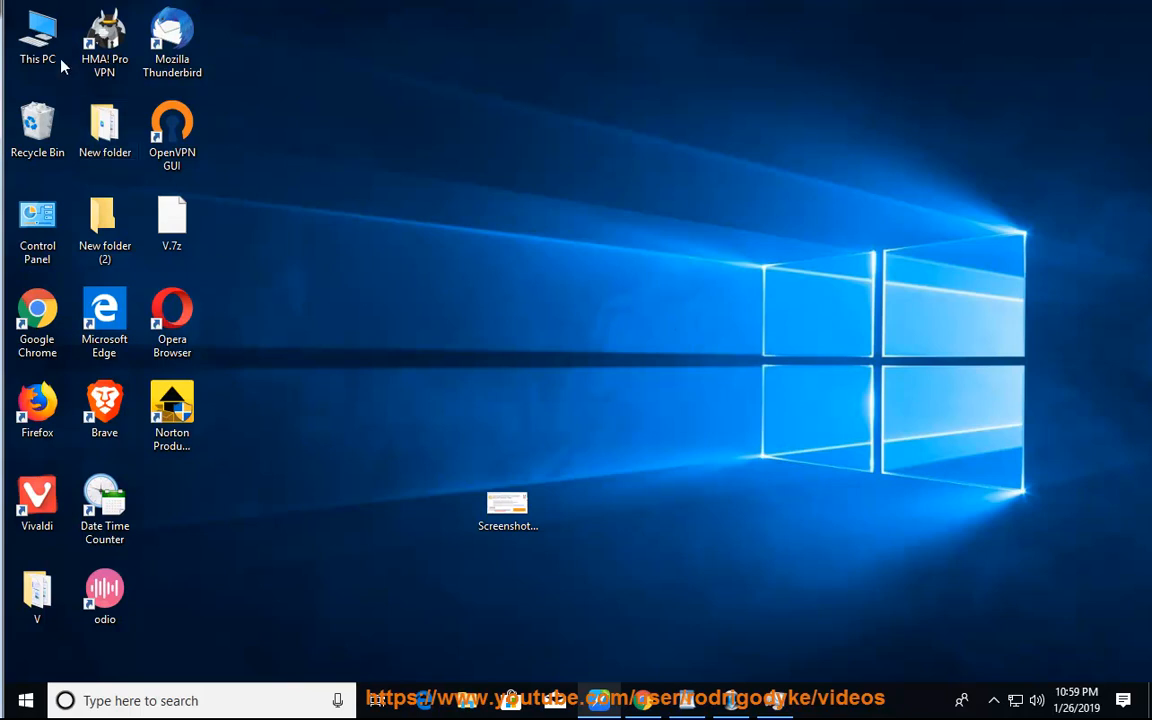